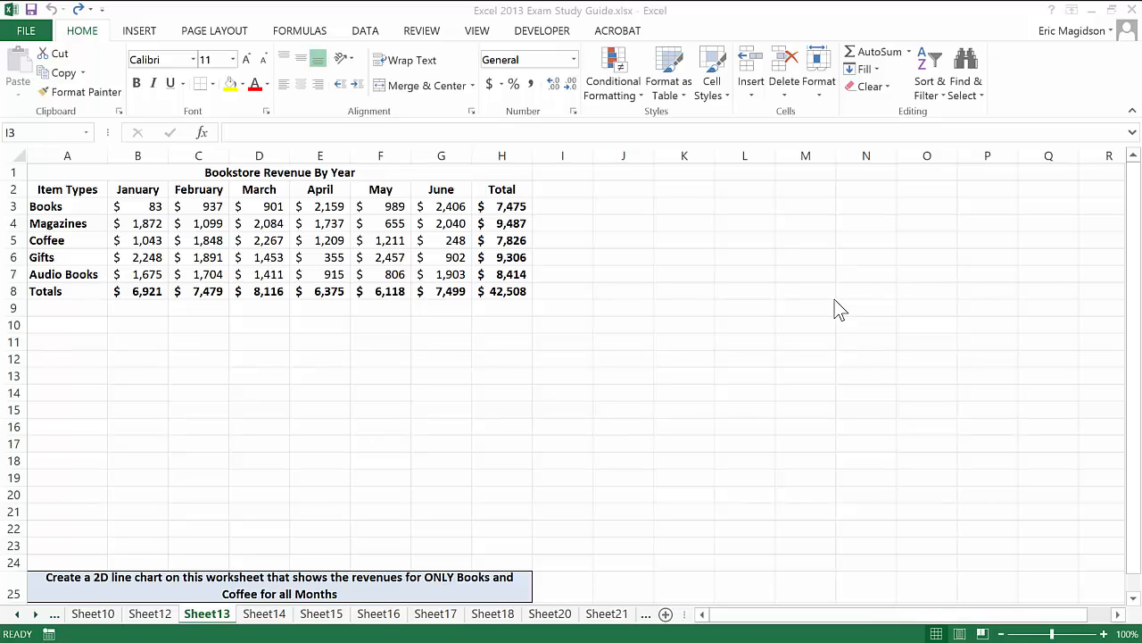
mouse_move(852, 300)
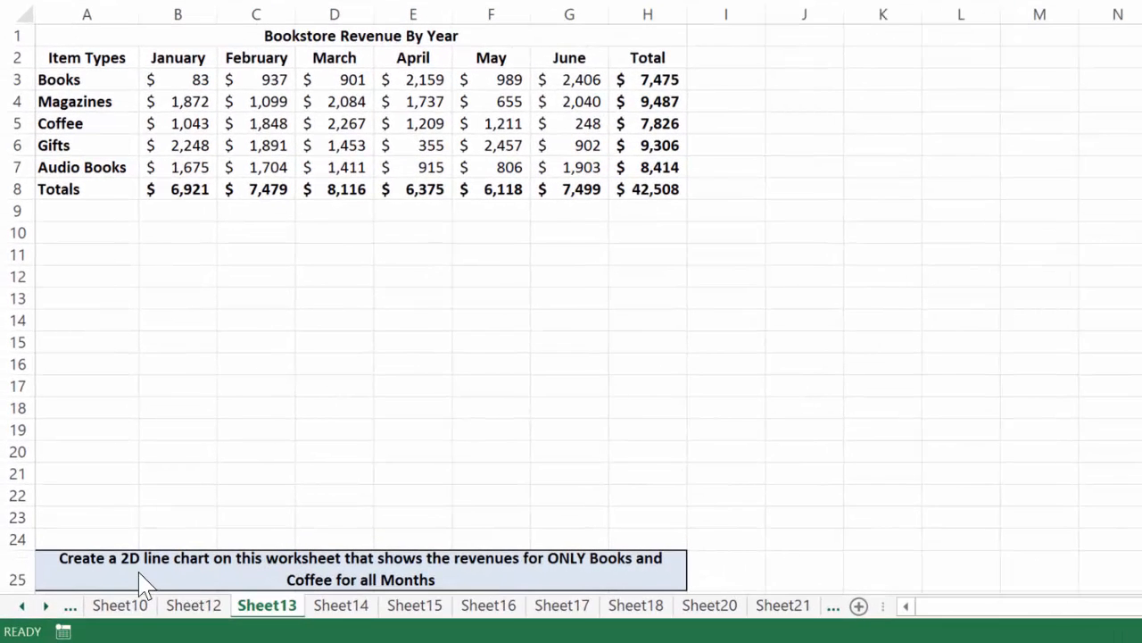
mouse_move(267, 573)
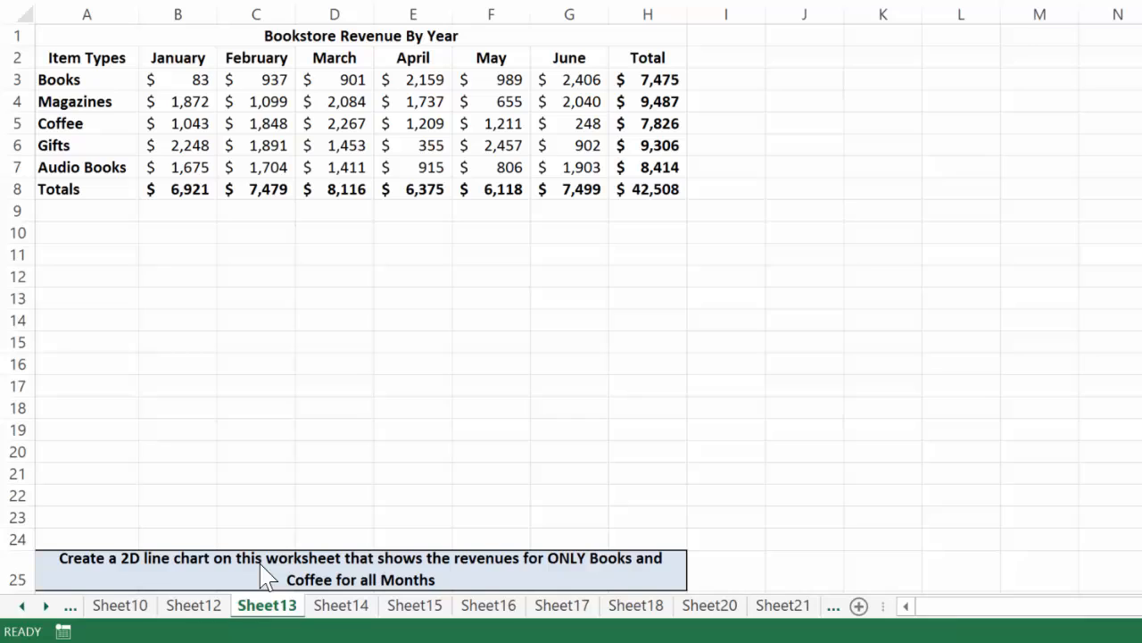
mouse_move(482, 589)
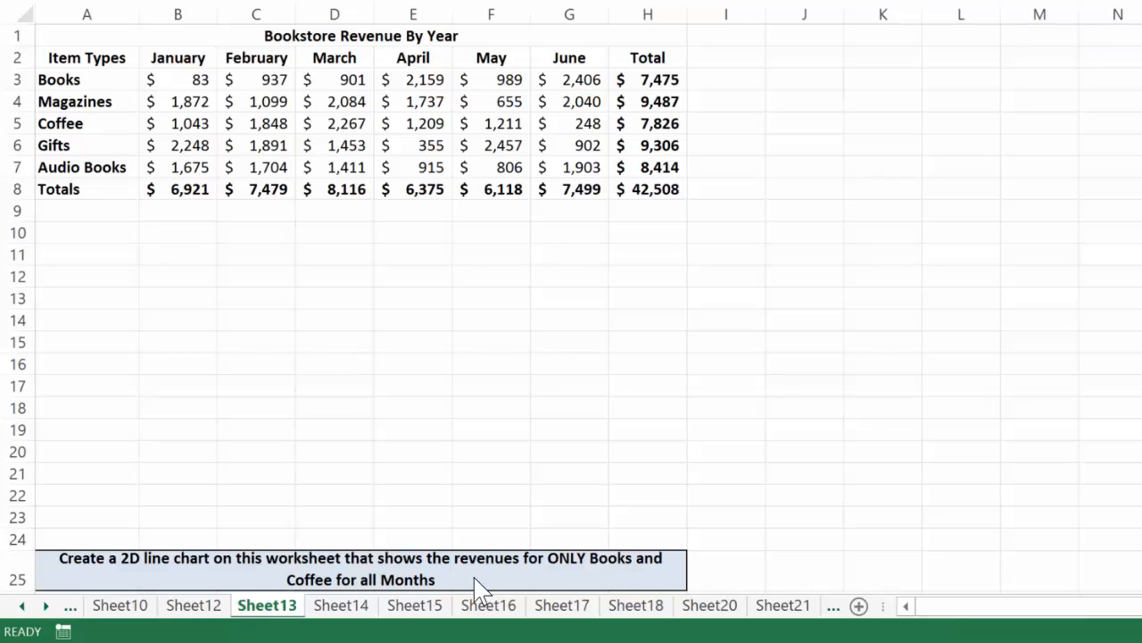
mouse_move(543, 224)
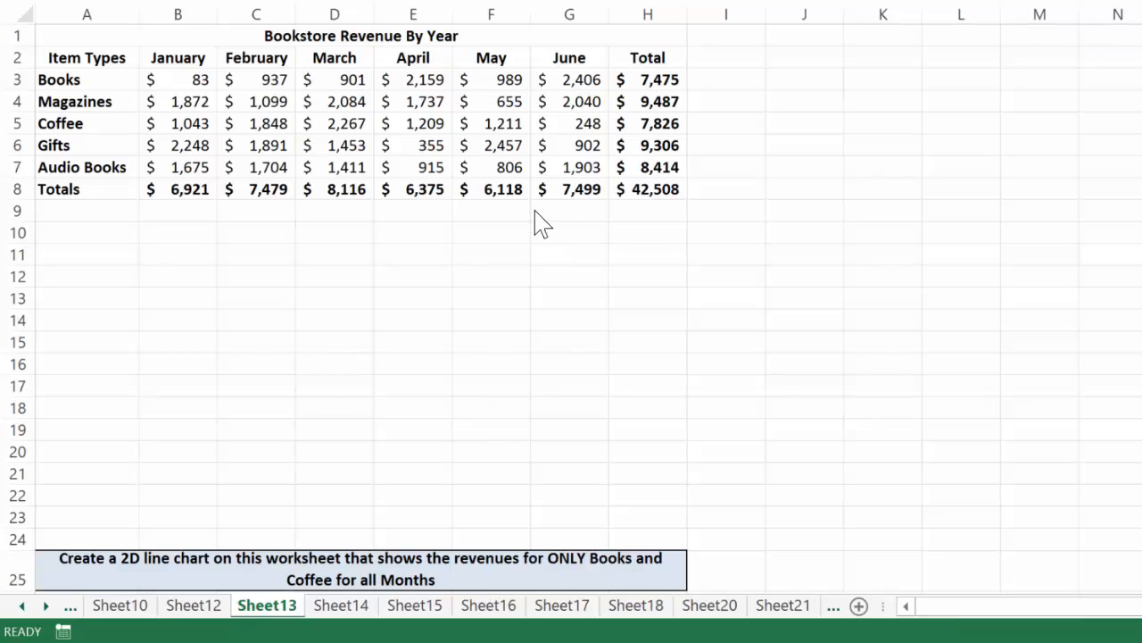
mouse_move(699, 101)
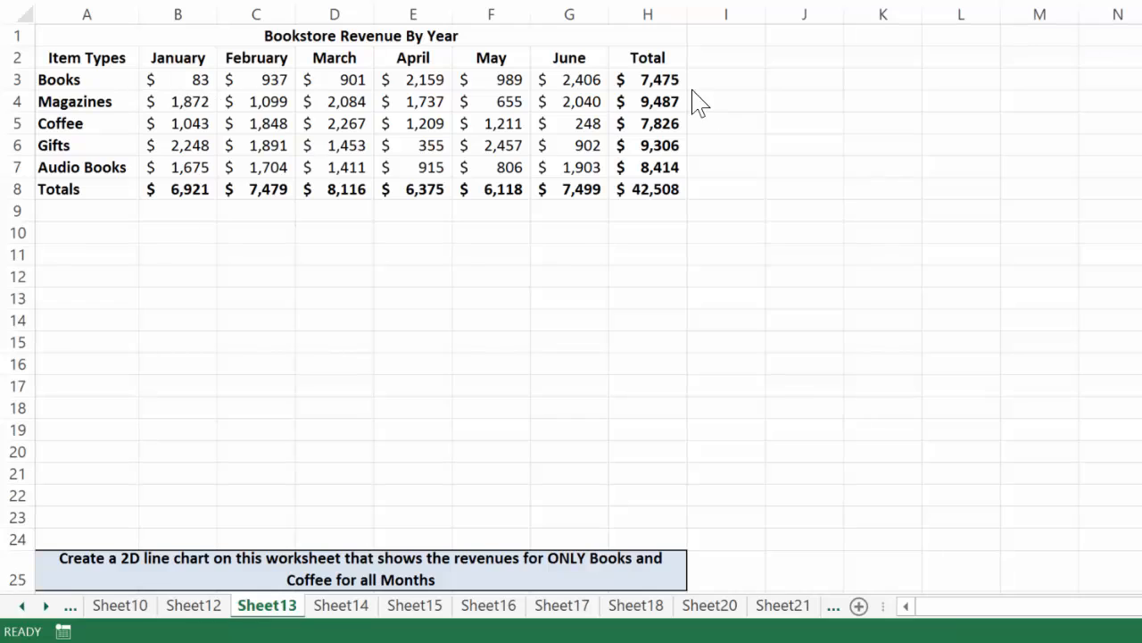
mouse_move(683, 94)
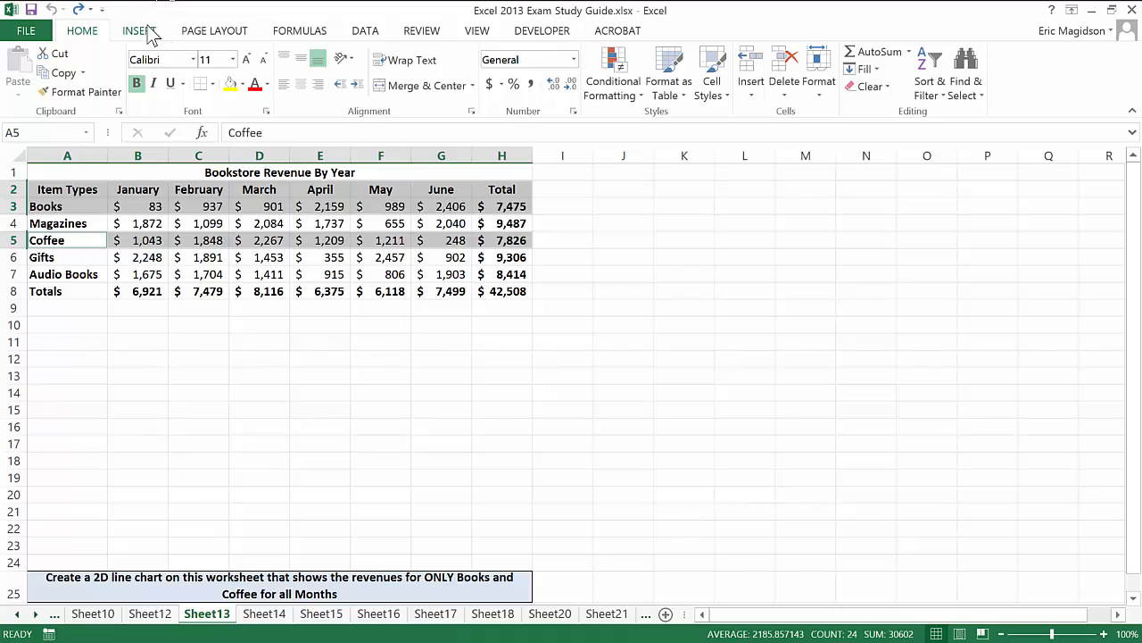
- Insert a 2-D line chart of the Books and Coffee rows (A2:H3, A5:H5)
click(139, 31)
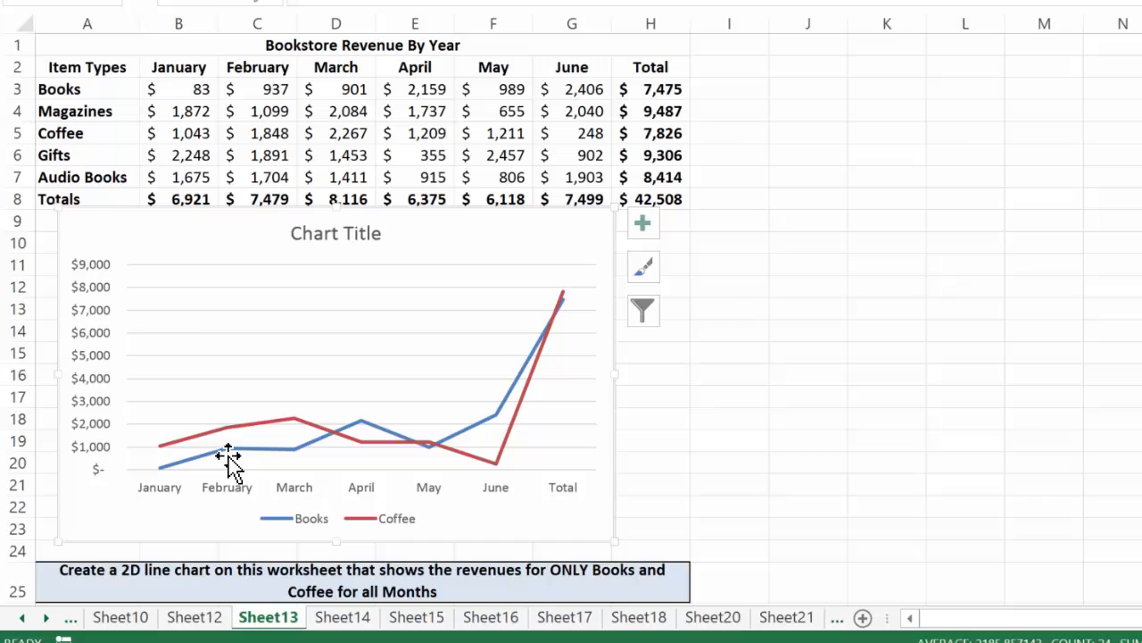
mouse_move(165, 451)
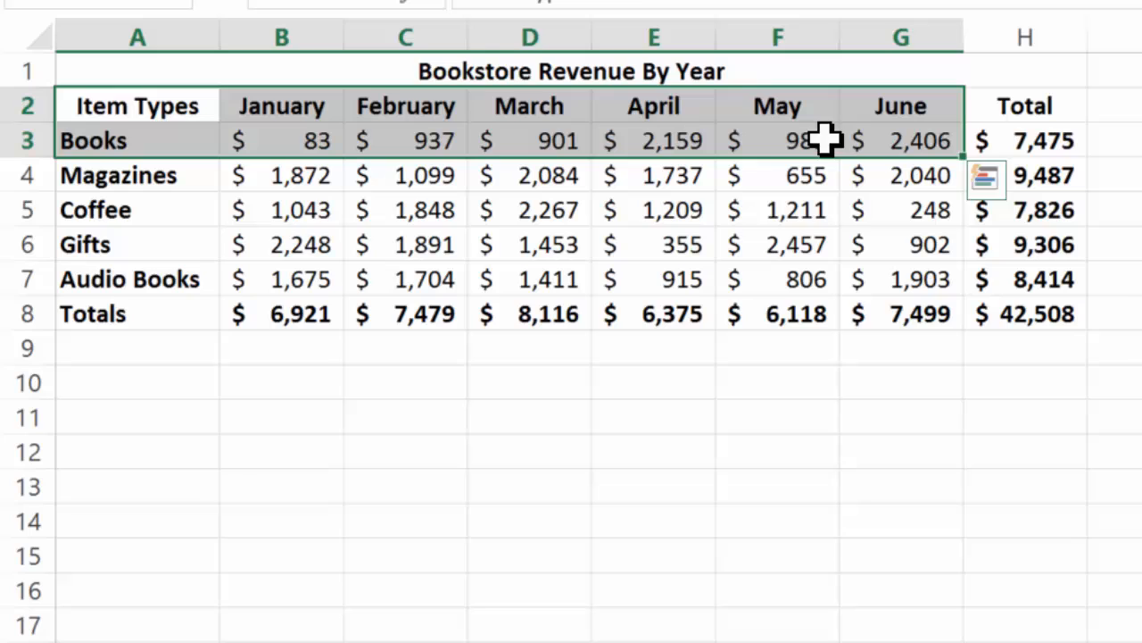
mouse_move(282, 140)
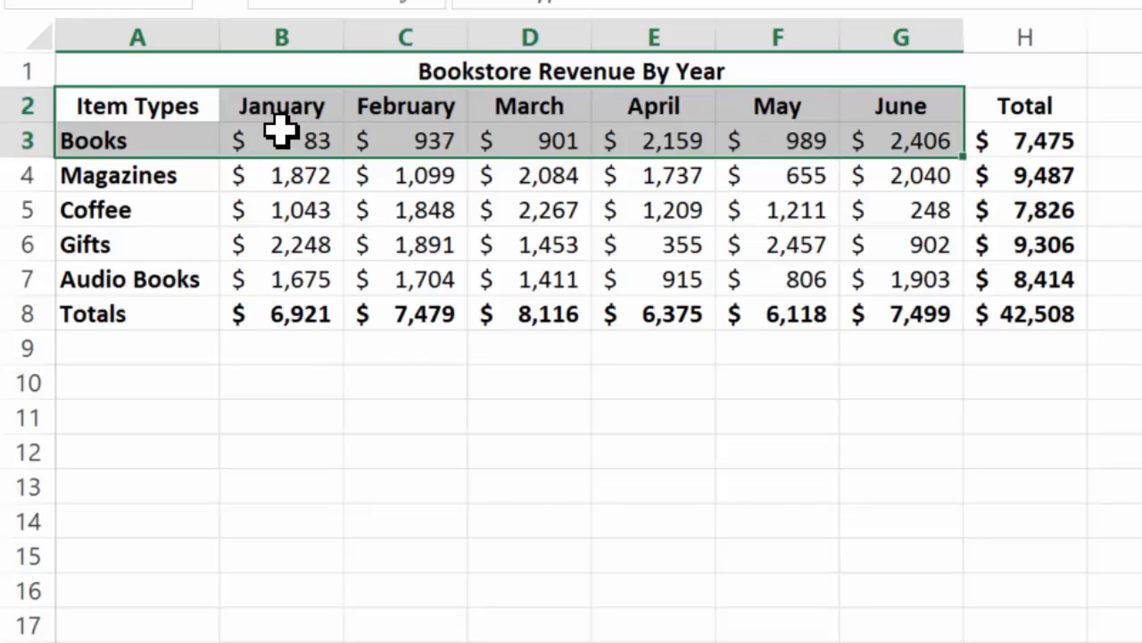
- Change the chart data range to A2:G3 and A5:G5, dropping the Total column
click(137, 209)
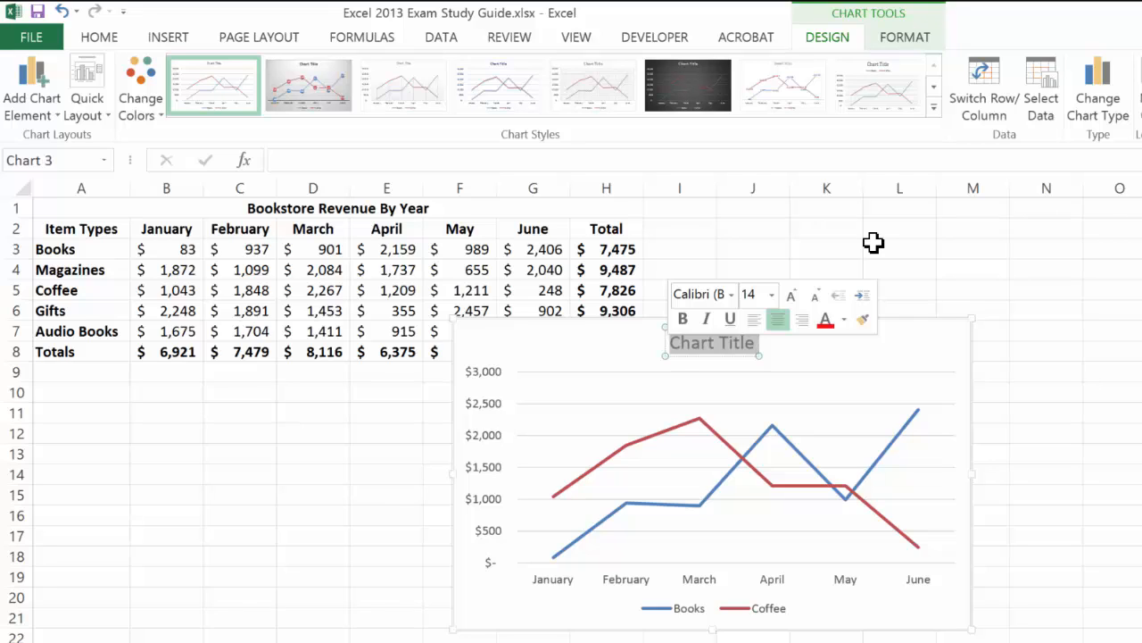
- Retitle the chart 'Bookstore Revenue by Month'
text(Bookstore Revenue)
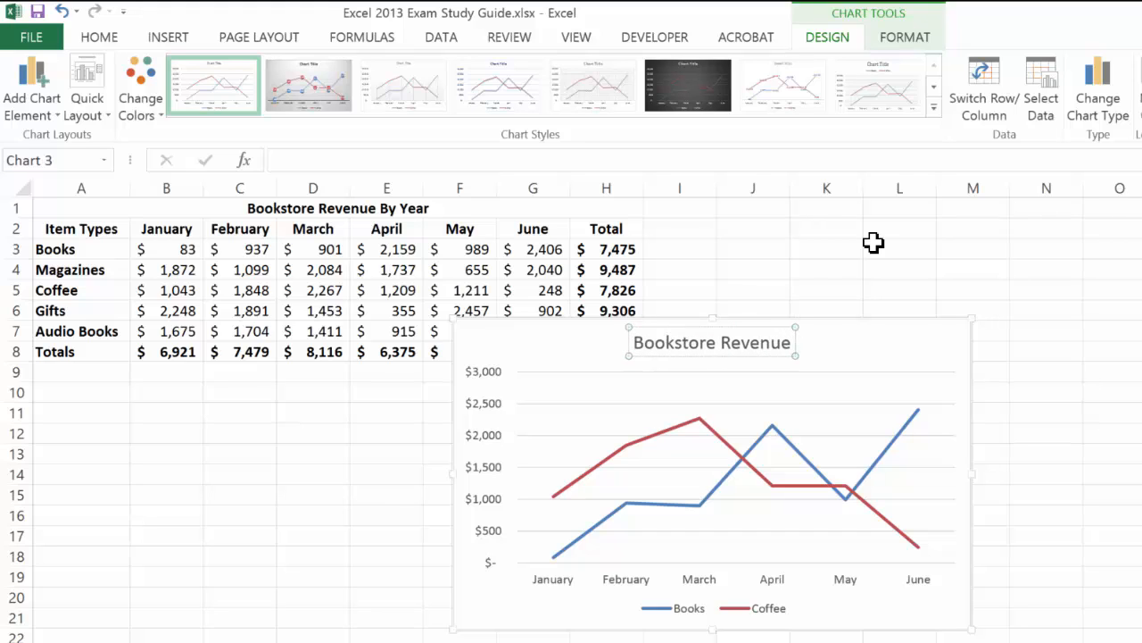
text(Bookstore Revenue by Month)
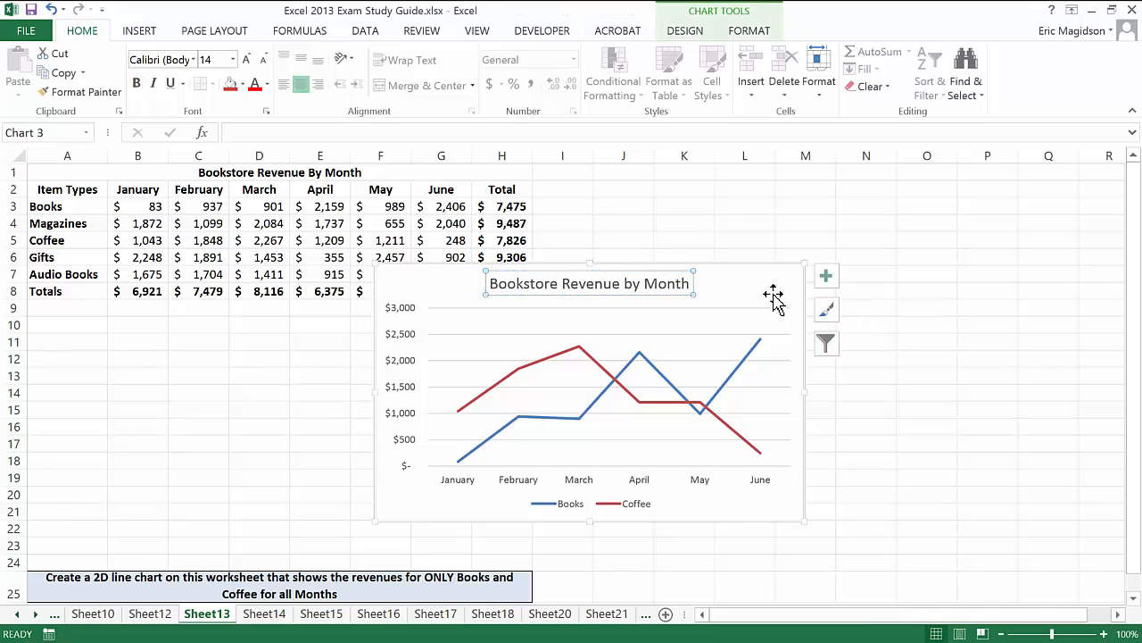
- Drag the chart under row 8, starting in column A
drag(589, 393, 248, 429)
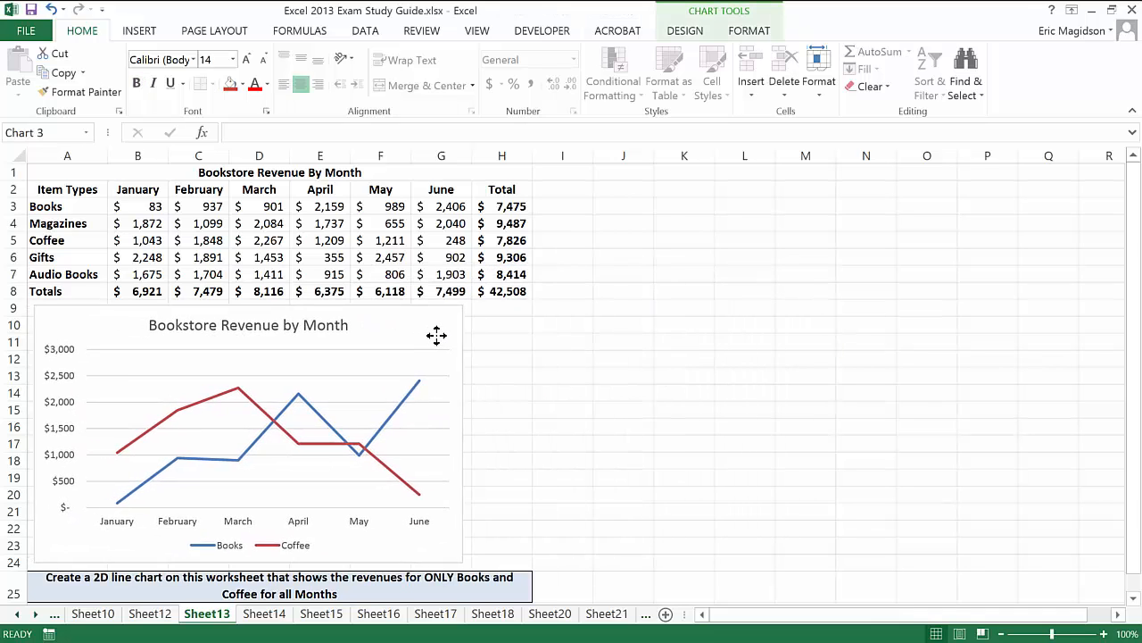